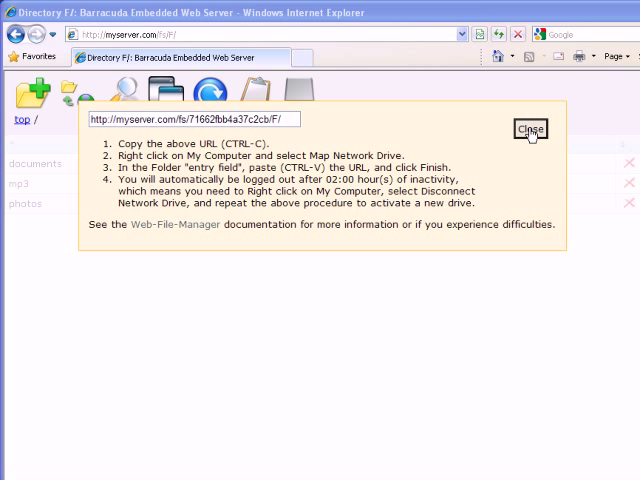
- Close the Map Network Drive instructions popup to reveal the F:/ directory listing
left_click(528, 128)
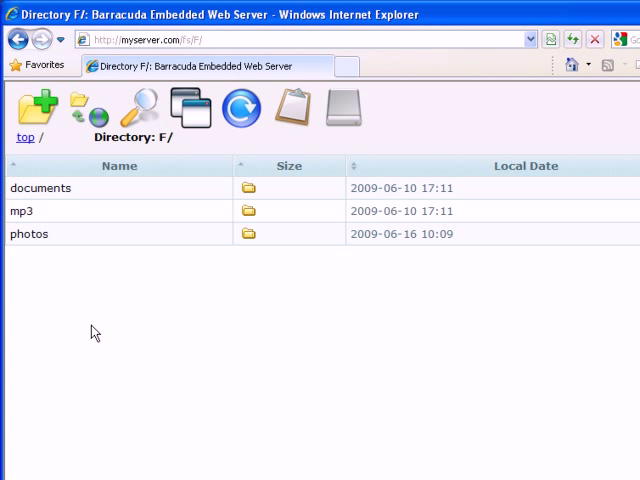
mouse_move(80, 172)
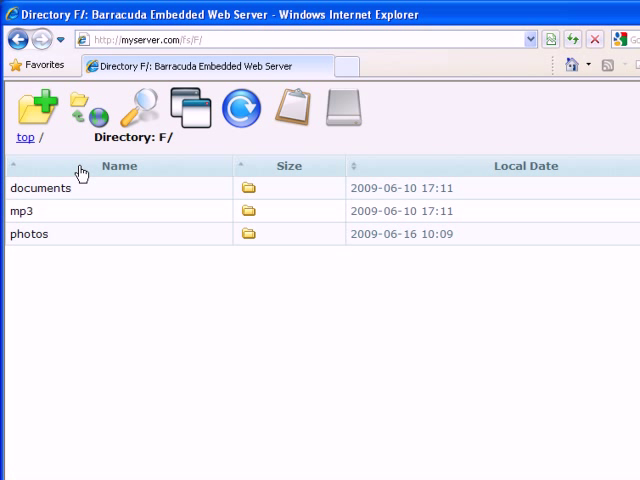
mouse_move(38, 108)
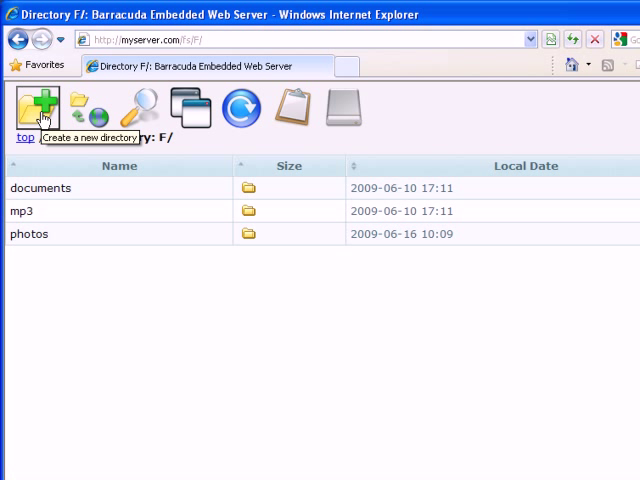
mouse_move(84, 110)
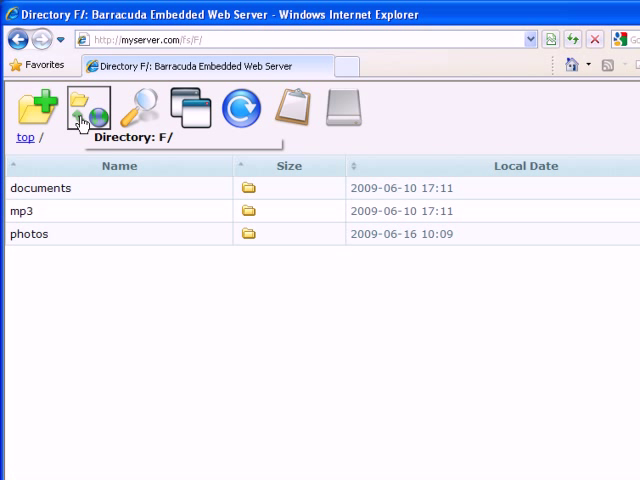
mouse_move(140, 116)
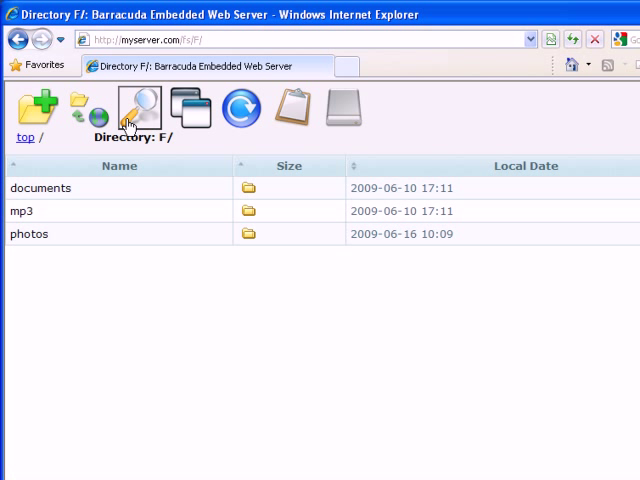
mouse_move(140, 110)
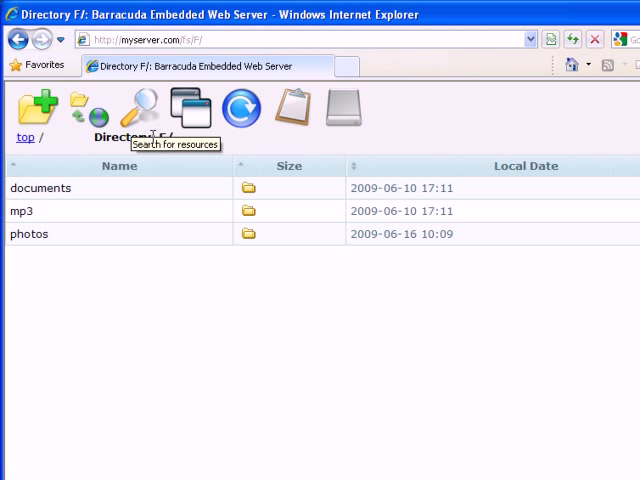
mouse_move(190, 108)
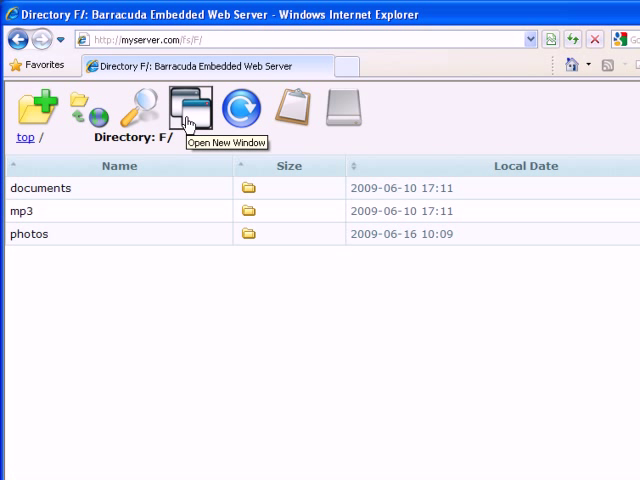
mouse_move(244, 116)
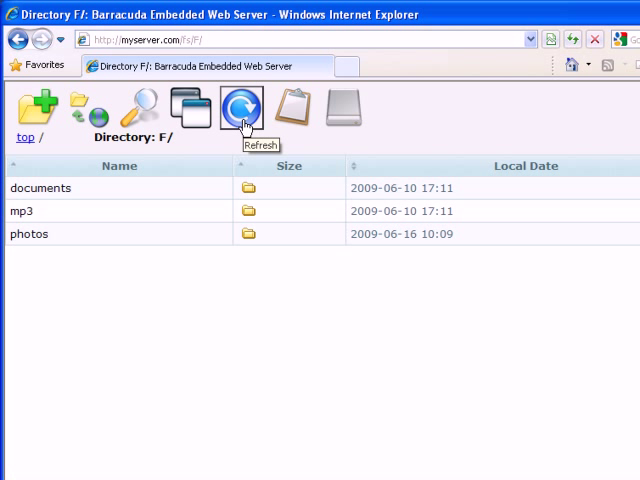
mouse_move(294, 110)
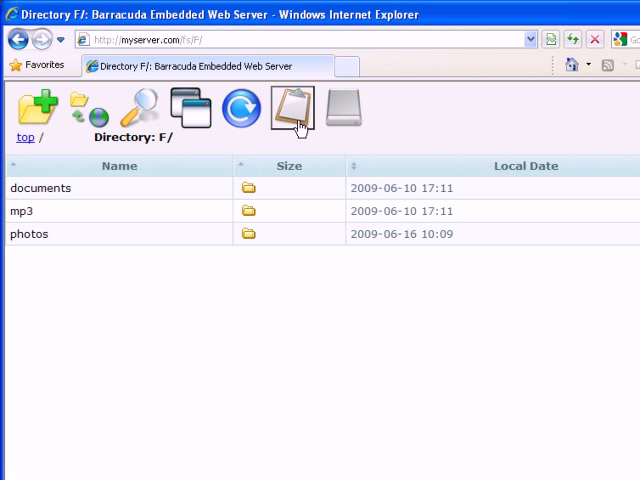
mouse_move(292, 110)
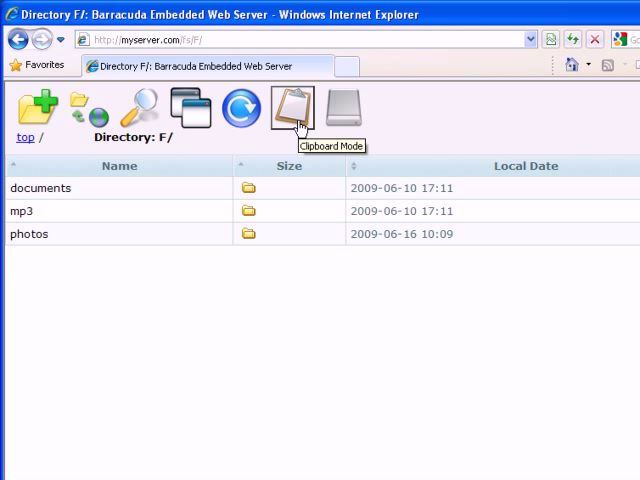
mouse_move(298, 156)
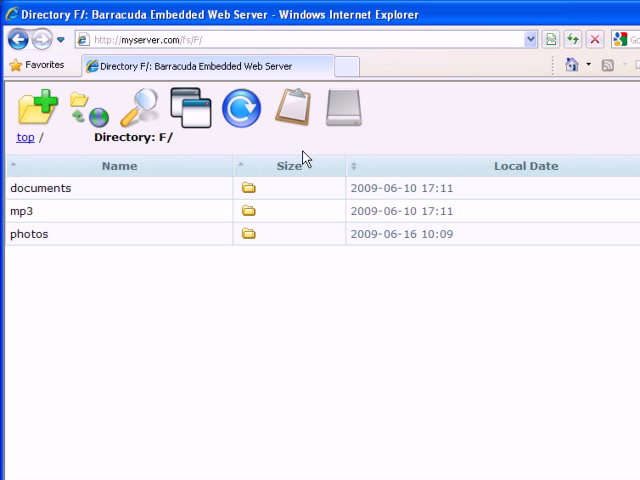
mouse_move(344, 108)
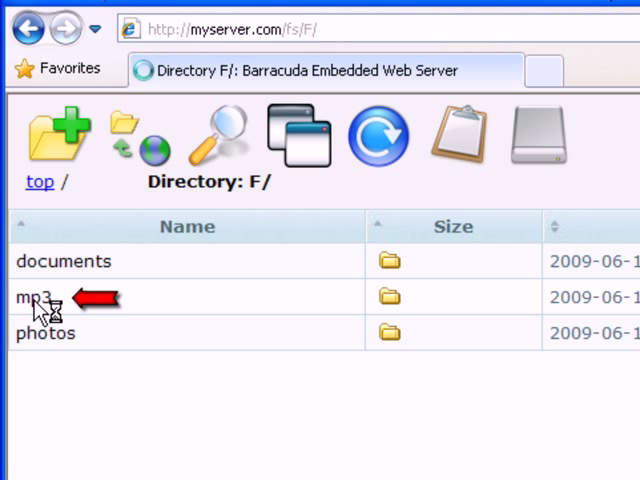
left_click(30, 296)
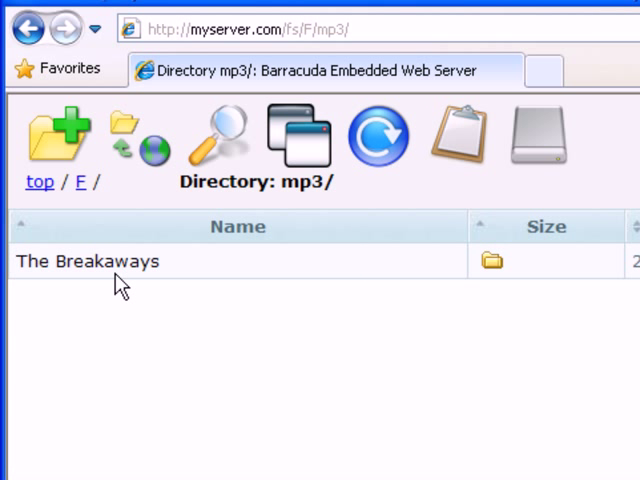
left_click(88, 260)
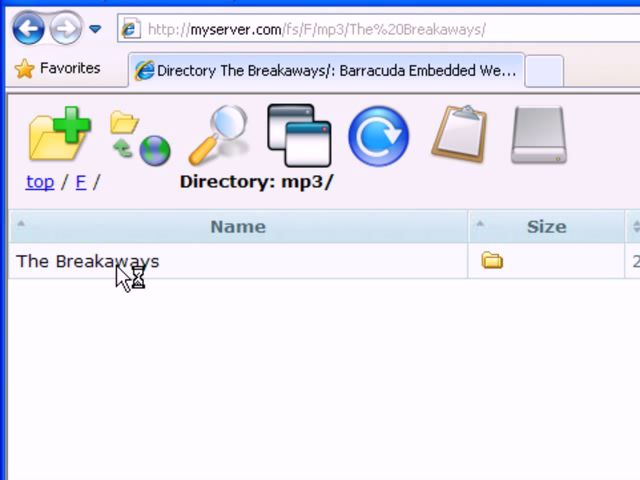
left_click(88, 260)
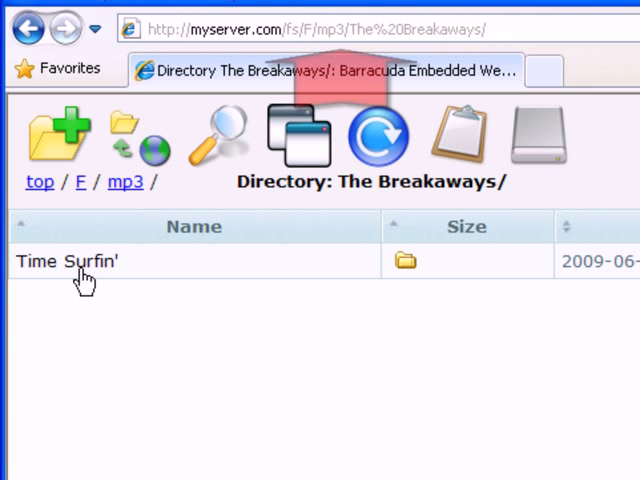
left_click(60, 260)
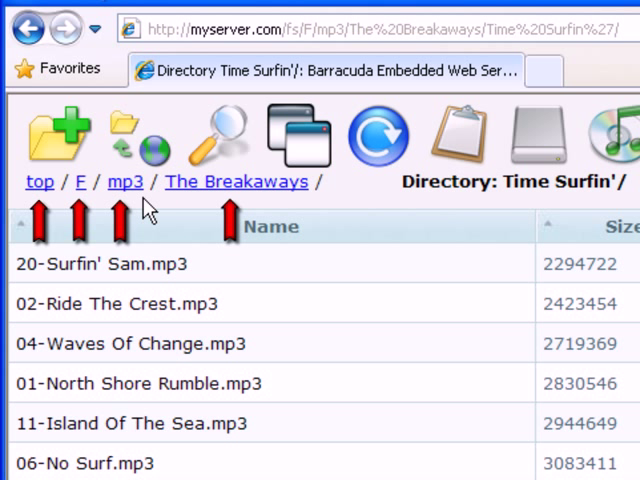
mouse_move(236, 204)
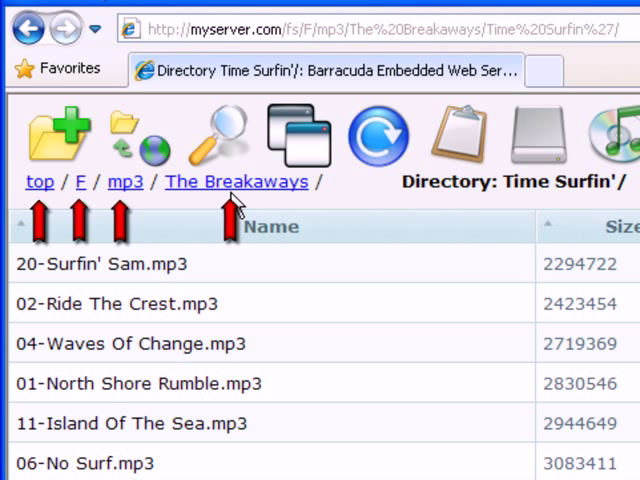
mouse_move(124, 190)
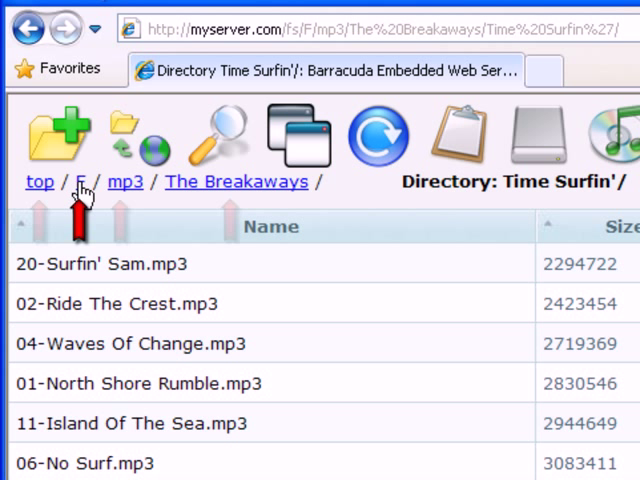
left_click(78, 182)
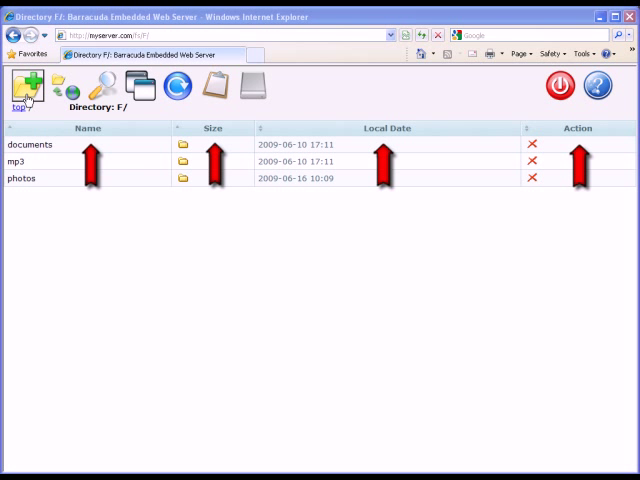
- Create a new directory named 'private files' in F:/ and confirm it
left_click(32, 84)
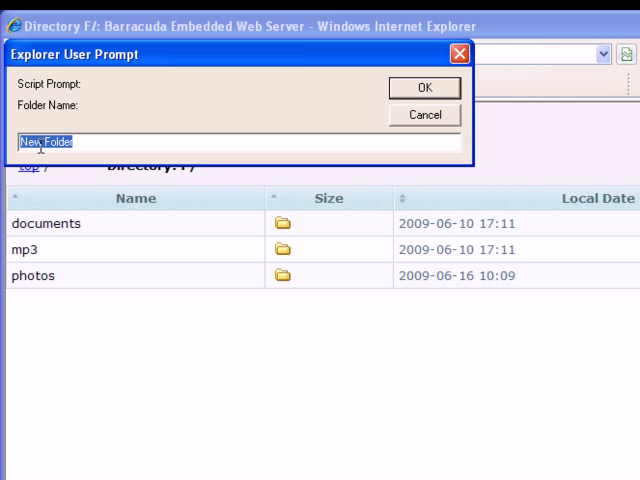
type("private files")
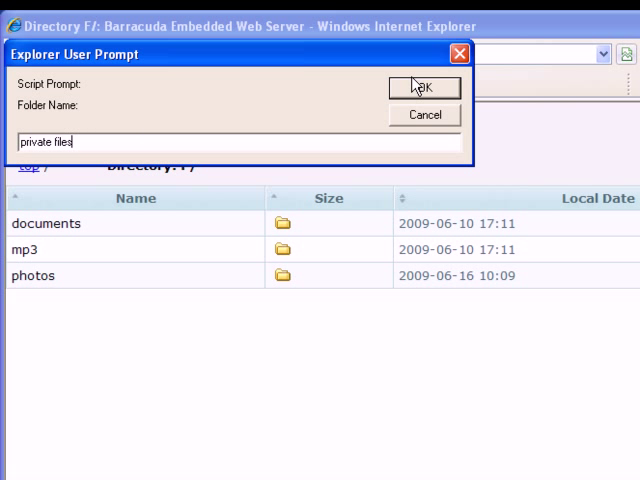
left_click(424, 88)
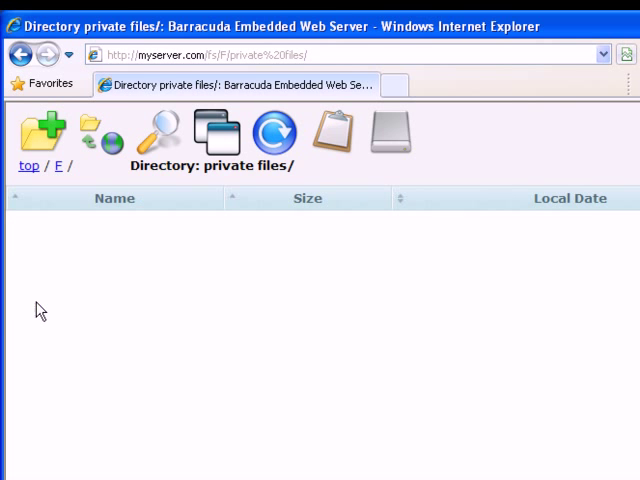
- Upload IMG_1579.jpg and IMG_1580.jpg into 'private files' and return to its listing
left_click(96, 132)
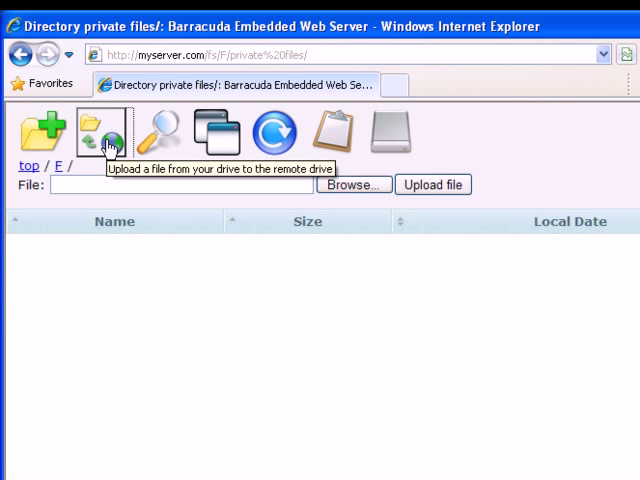
left_click(352, 184)
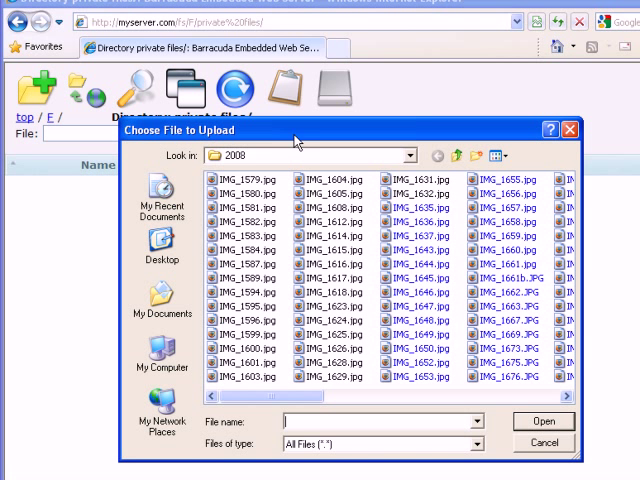
left_click(236, 178)
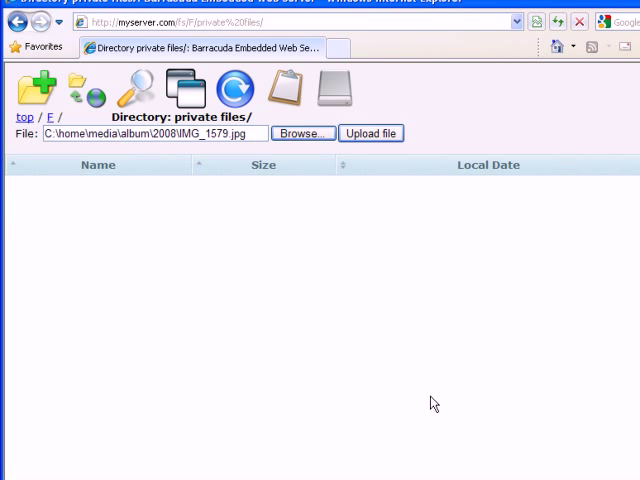
mouse_move(82, 88)
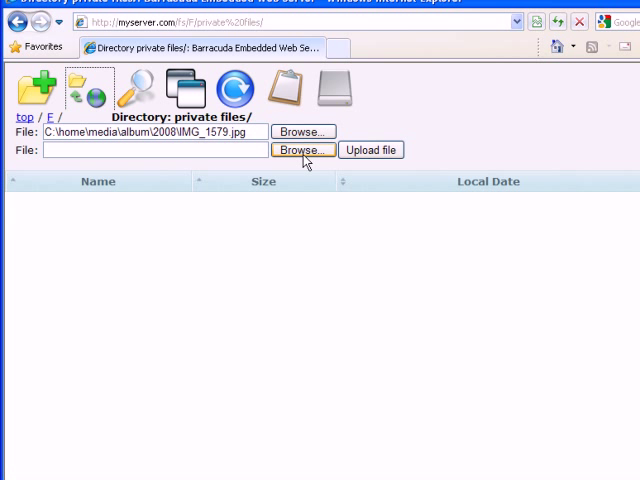
left_click(302, 150)
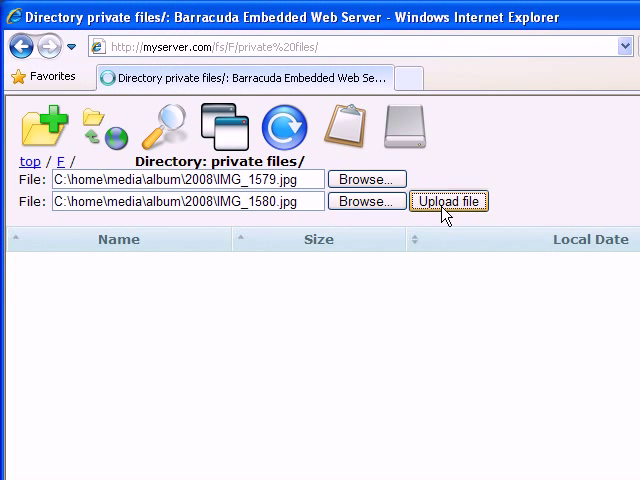
left_click(448, 200)
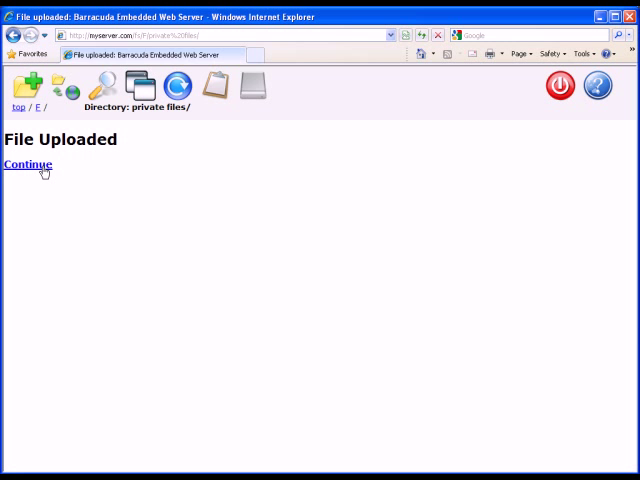
left_click(28, 164)
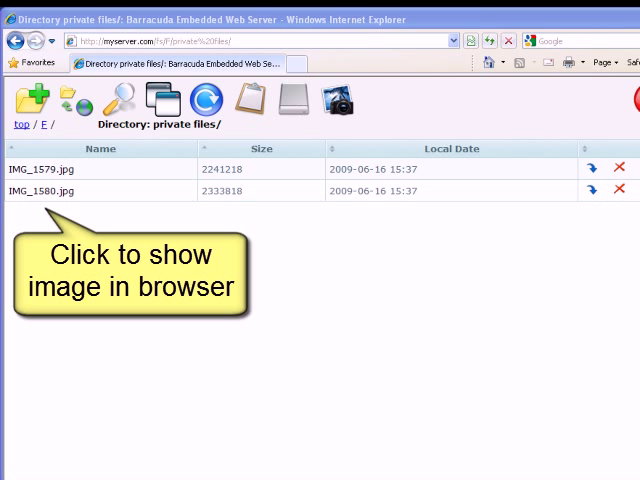
mouse_move(588, 192)
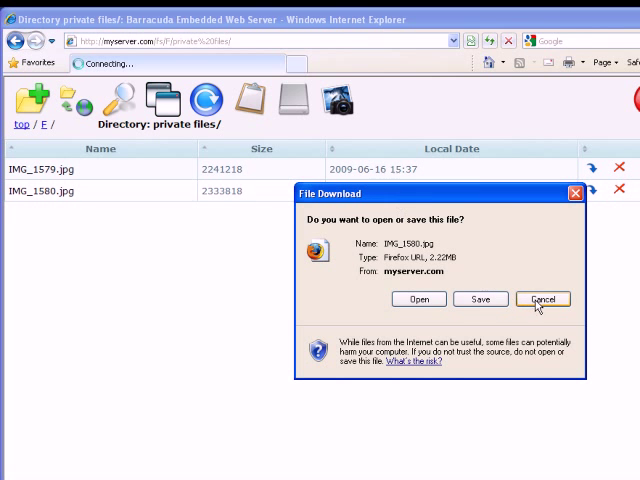
left_click(544, 300)
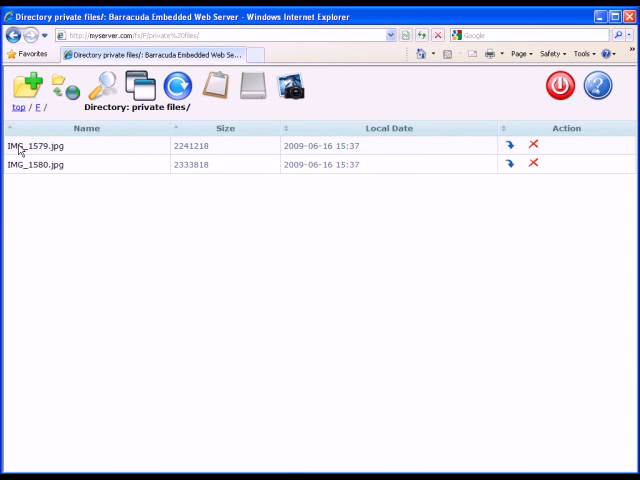
left_click(32, 108)
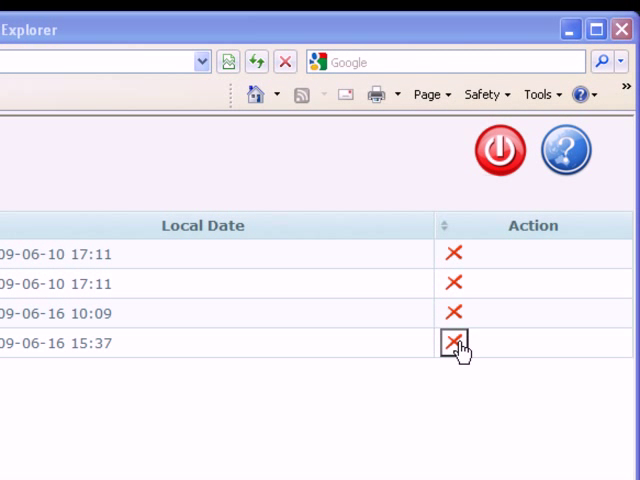
- Delete the 'private files' folder via its red X in the Action column
left_click(452, 342)
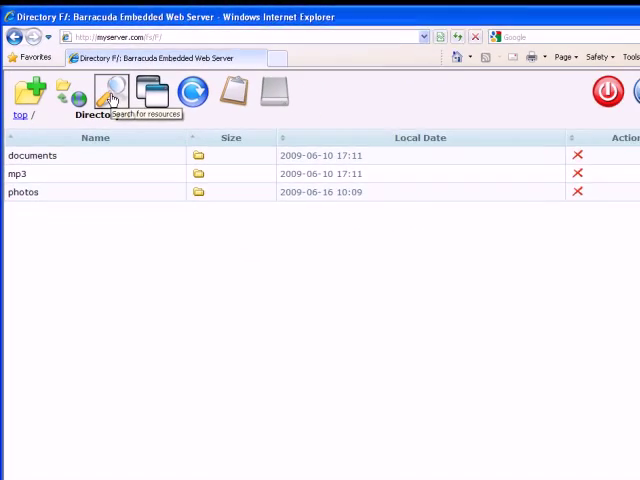
left_click(112, 90)
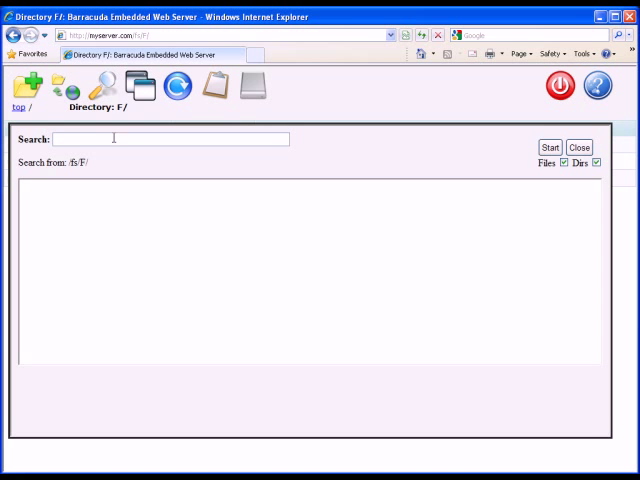
type("bon")
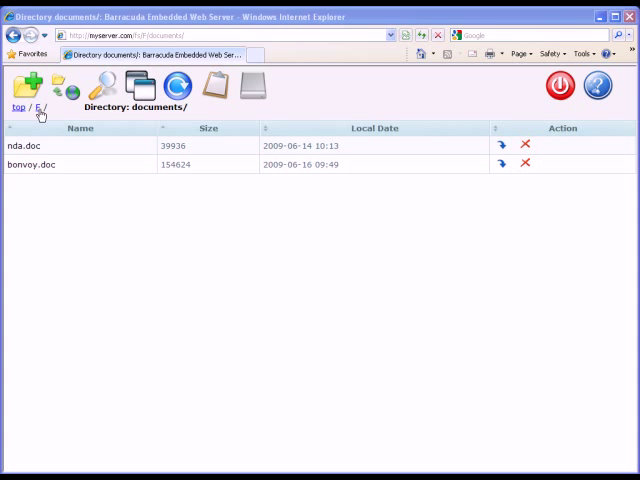
left_click(38, 108)
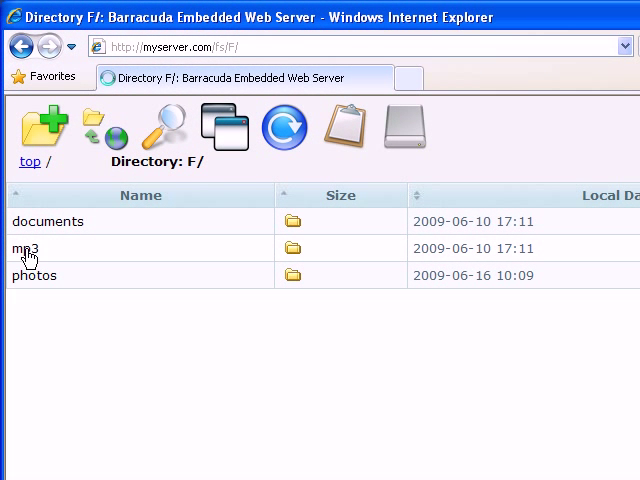
- Navigate mp3 > The Breakaways > Time Surfin', stream the first track and reload the listing
left_click(22, 250)
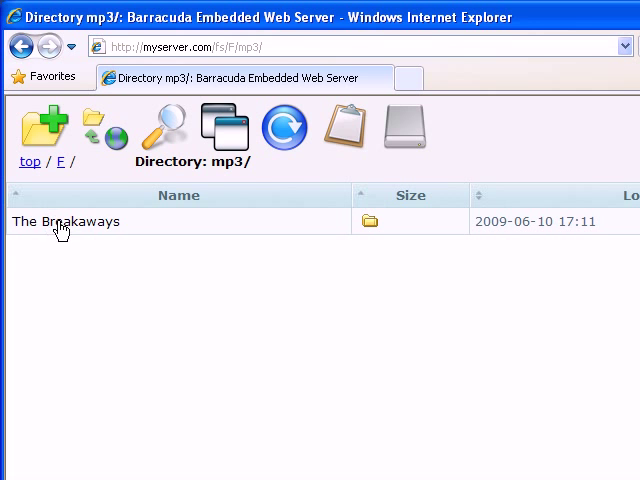
left_click(64, 220)
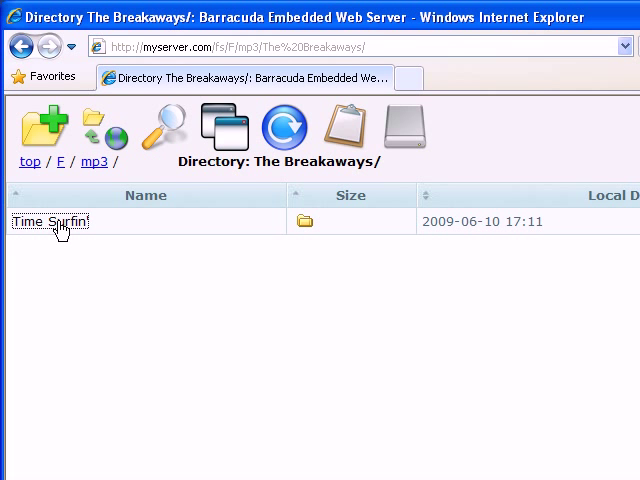
left_click(48, 222)
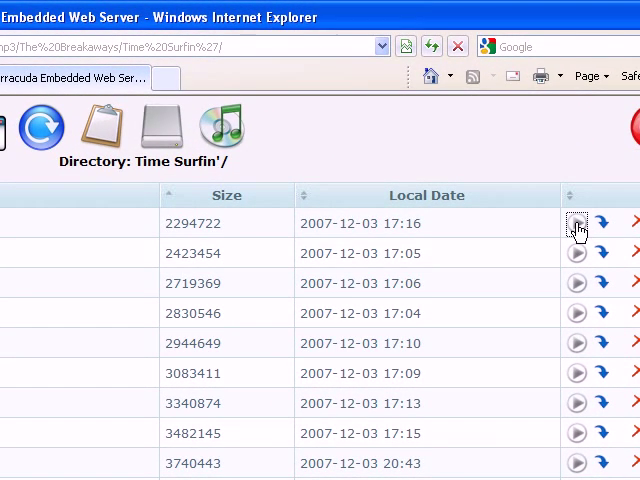
left_click(578, 228)
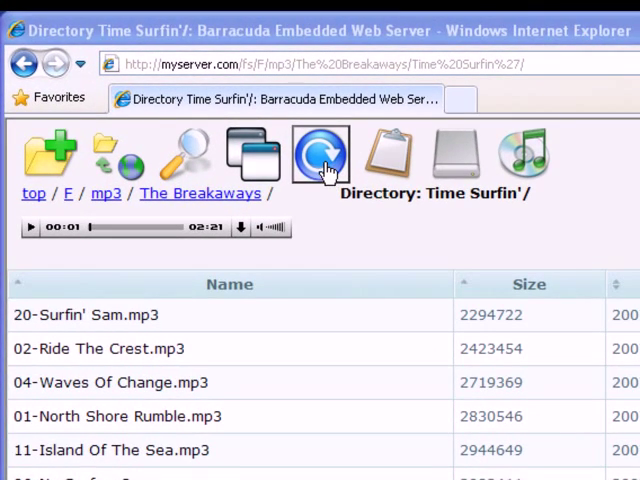
left_click(320, 152)
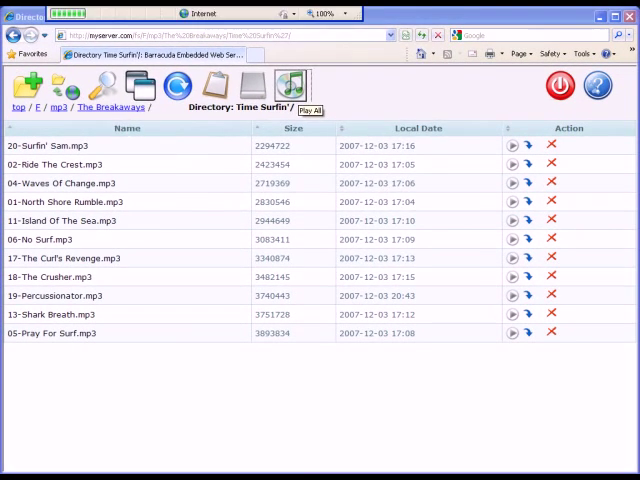
- Load the Time Surfin' album as a playlist via Play All, then return to F:/
left_click(308, 110)
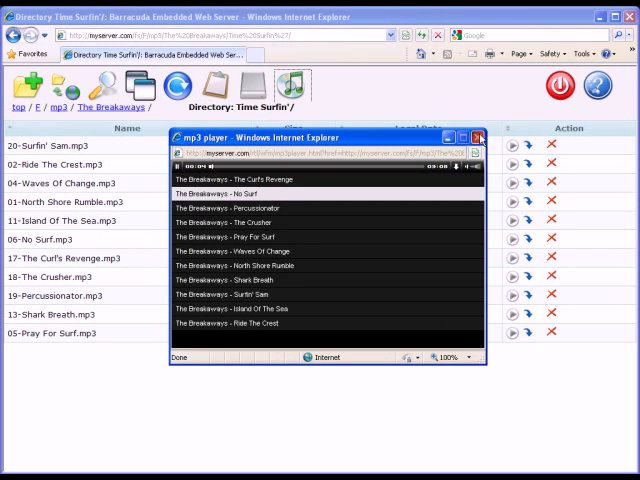
left_click(480, 138)
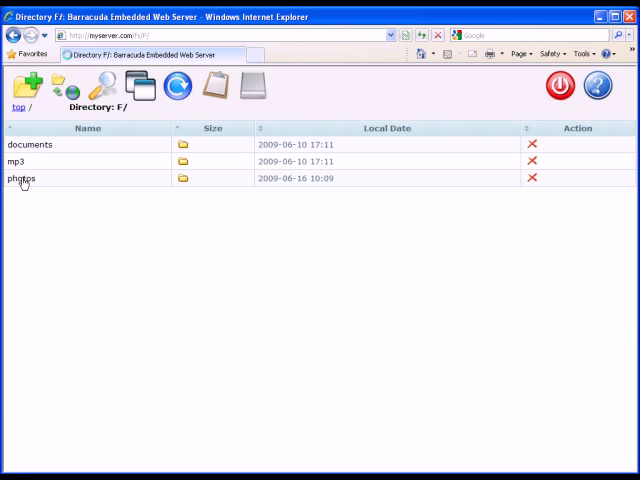
- Launch the photos folder in the Photo Album viewer and page forward through six pictures
left_click(20, 178)
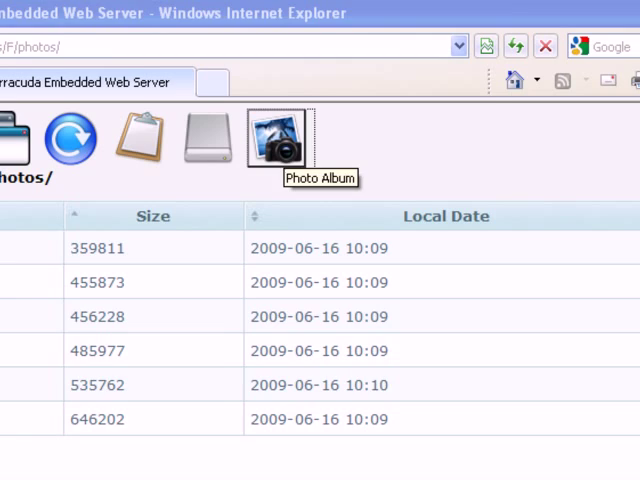
left_click(278, 138)
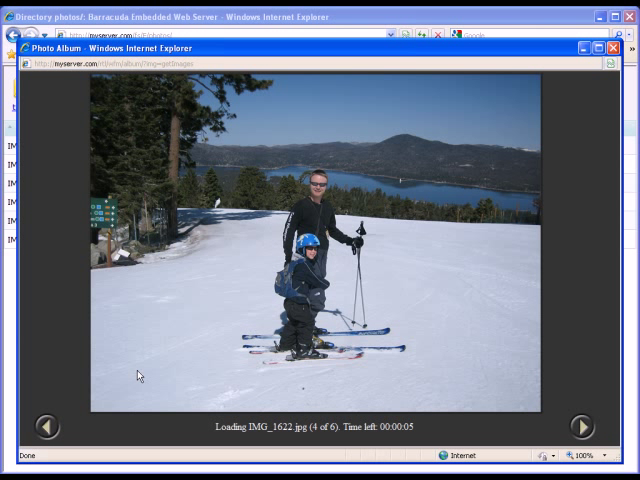
left_click(618, 428)
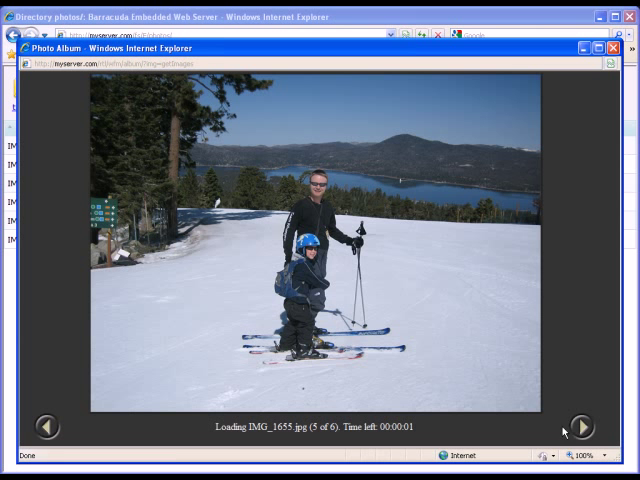
left_click(590, 428)
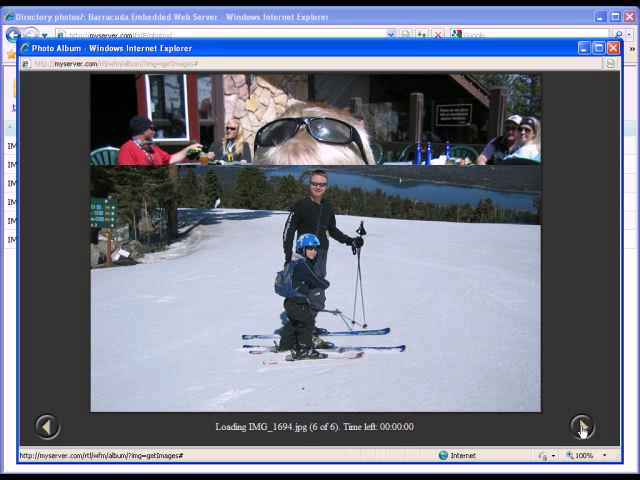
left_click(580, 426)
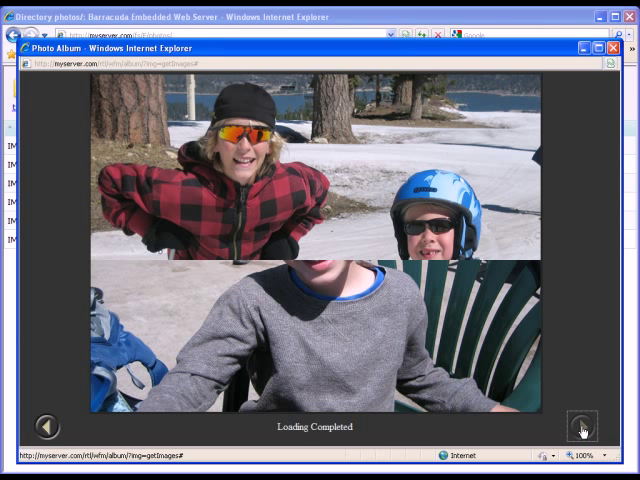
left_click(584, 426)
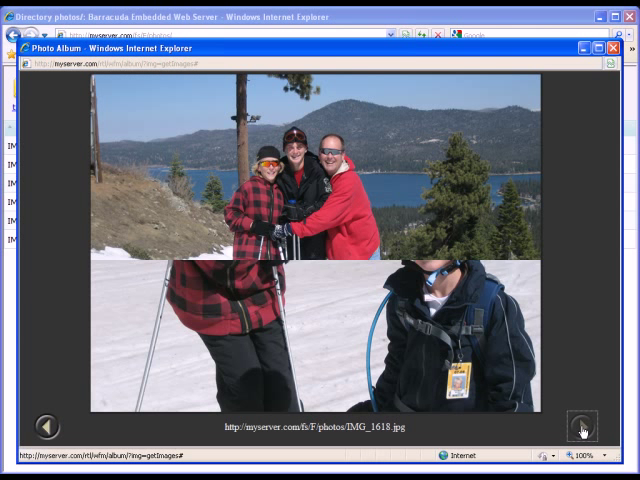
left_click(580, 428)
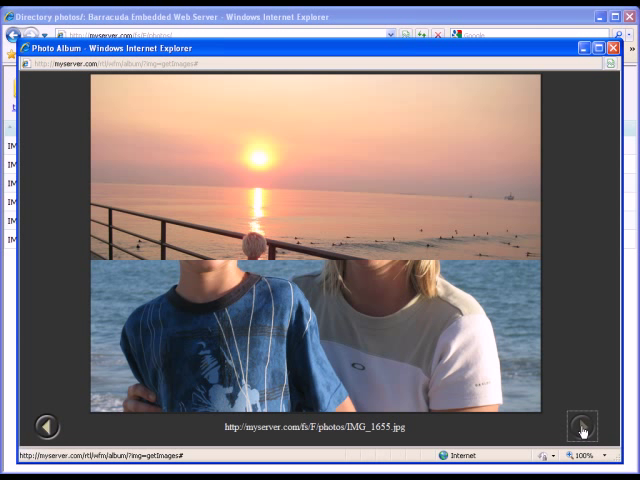
left_click(580, 424)
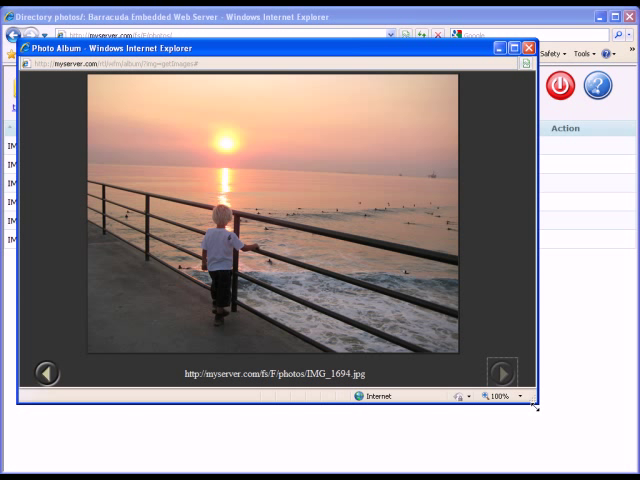
mouse_move(424, 362)
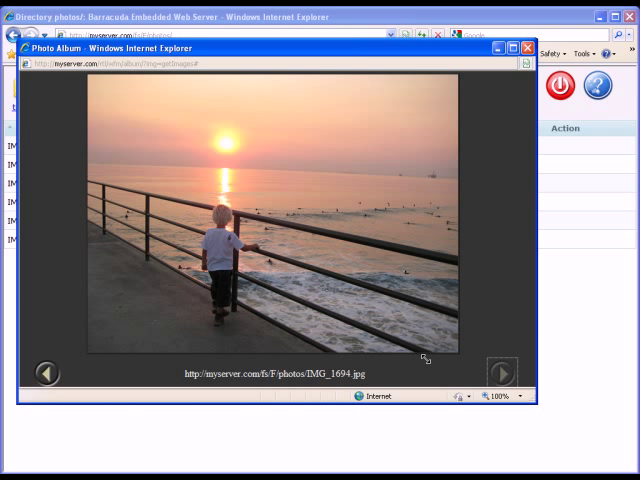